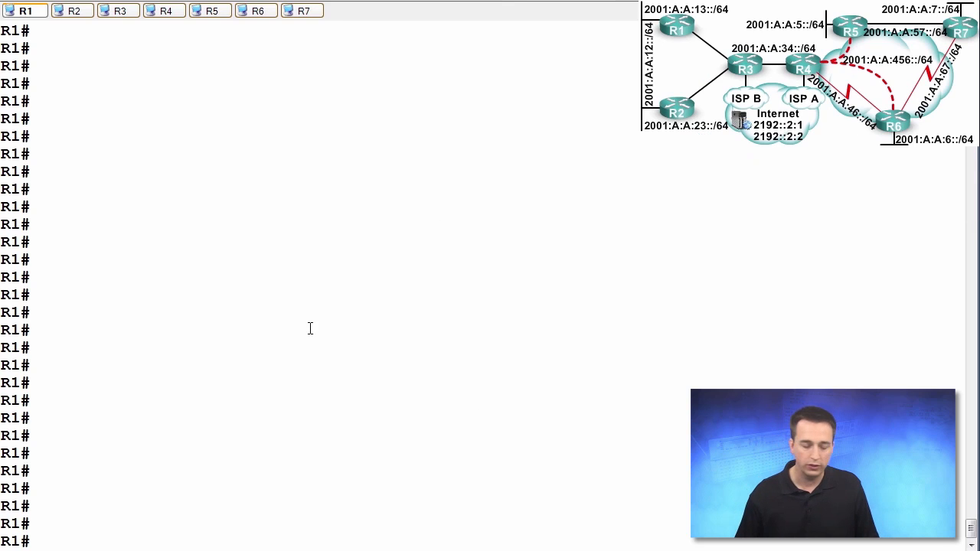
mouse_move(127, 526)
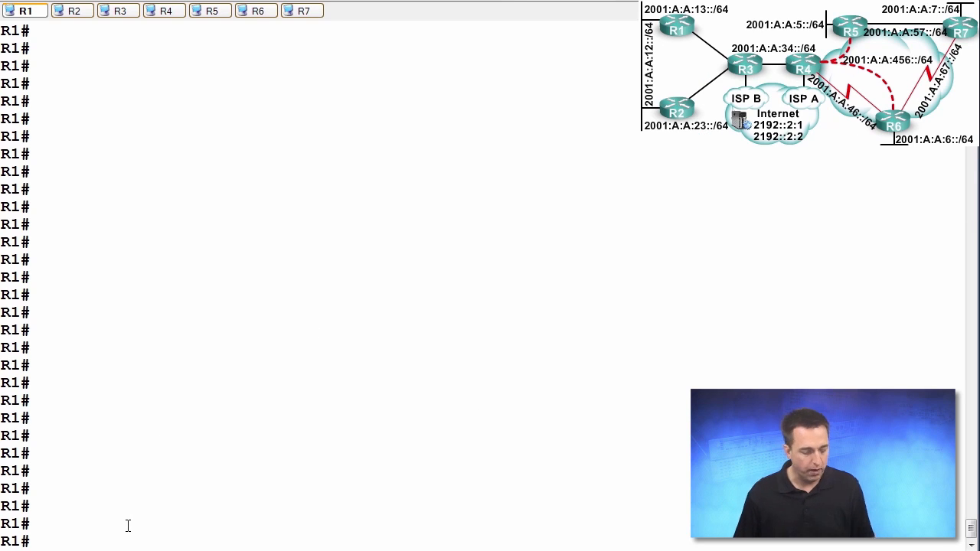
Enter global configuration mode on R1 and enable IPv6 unicast routing.
text(config t)
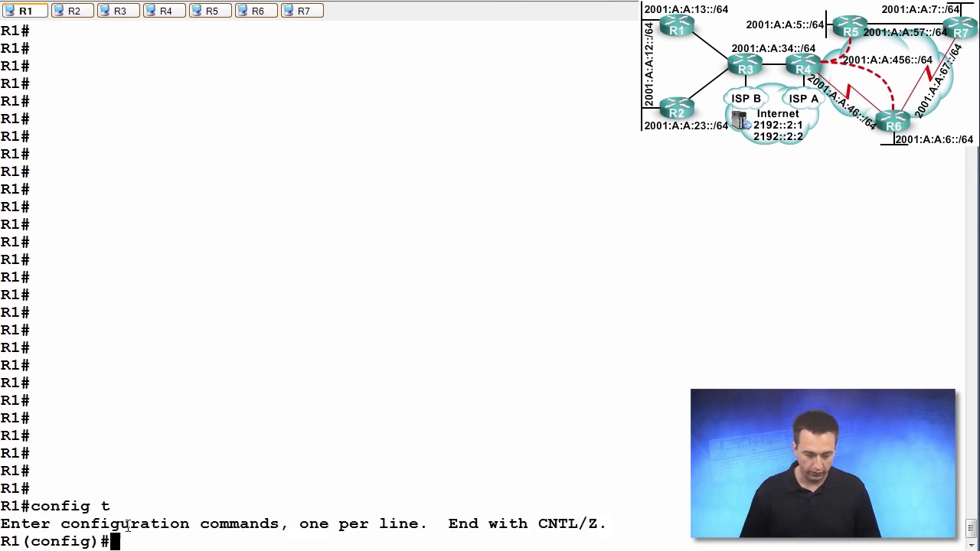
text(ipv6)
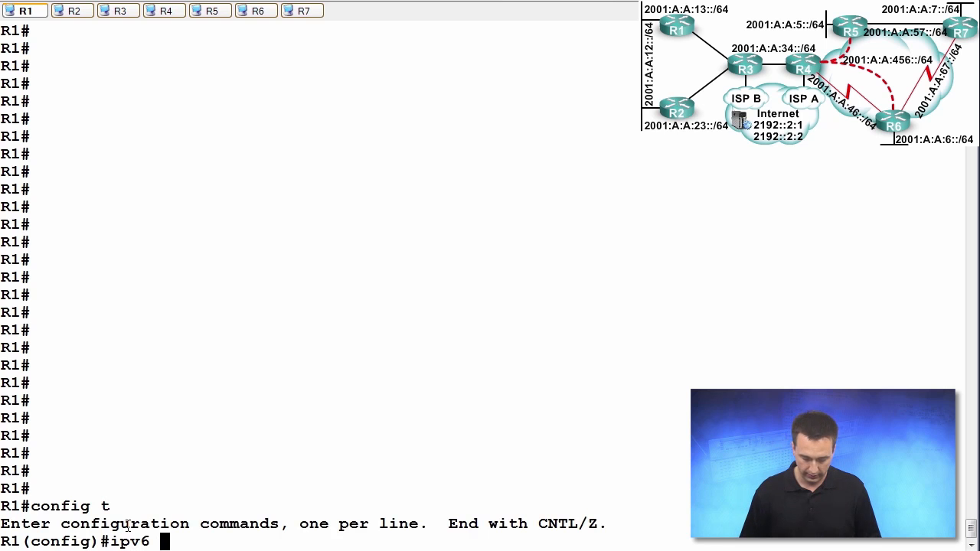
text(unicast-routing)
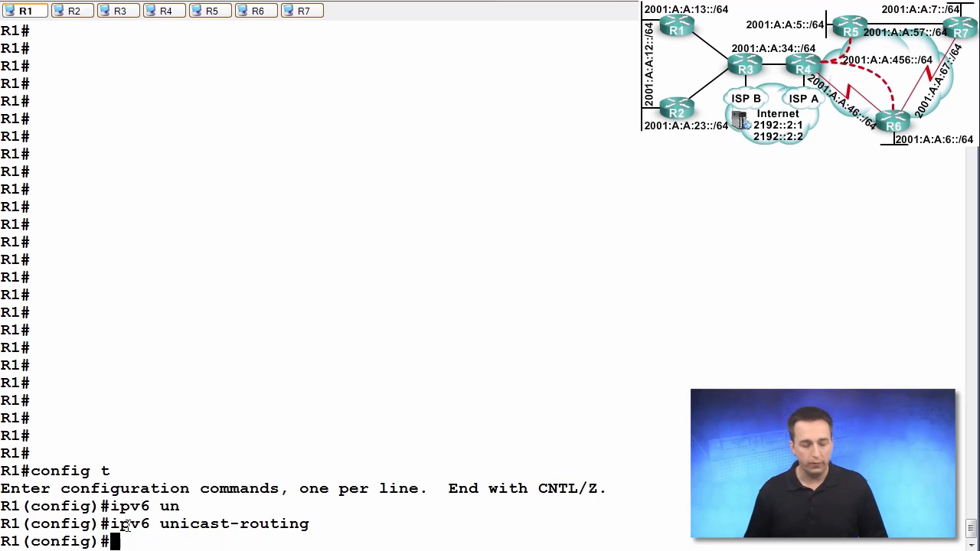
Create the RIPng process ROUTE_RIP with 'ipv6 router rip' and enter router config mode.
text(ipv6 route)
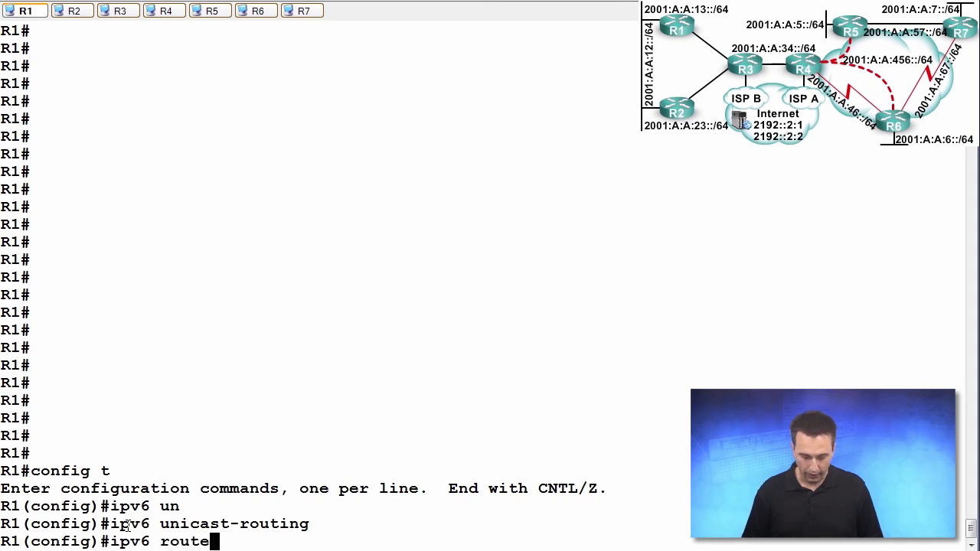
text(r rip)
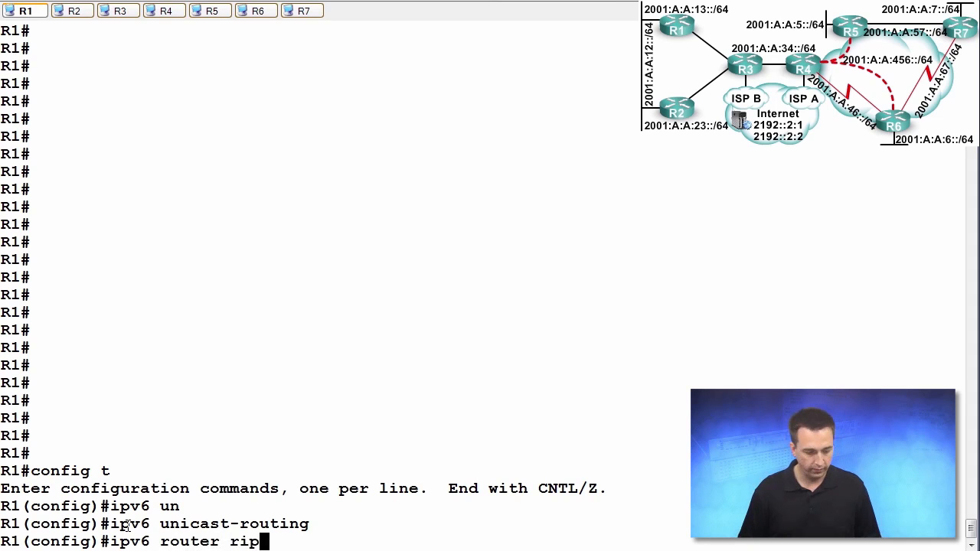
text(?)
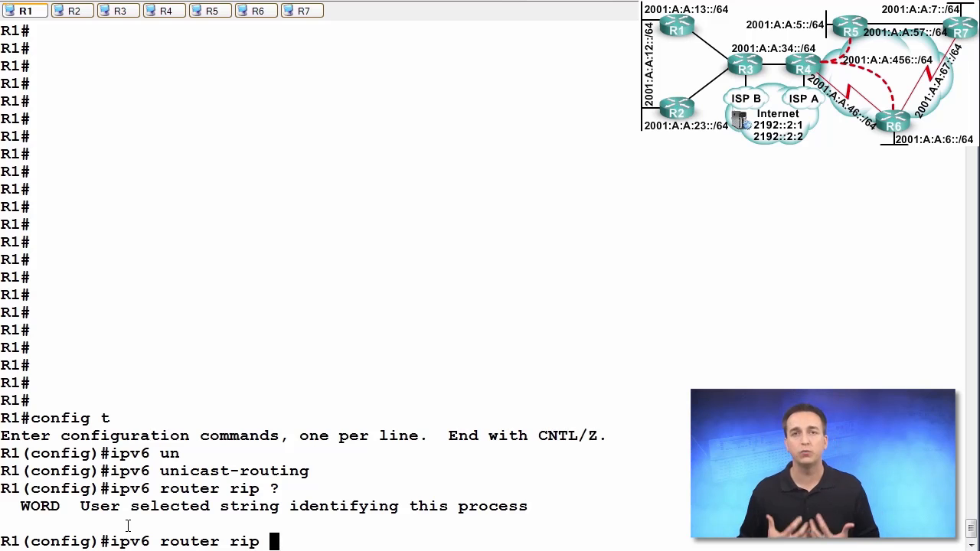
text(ROU)
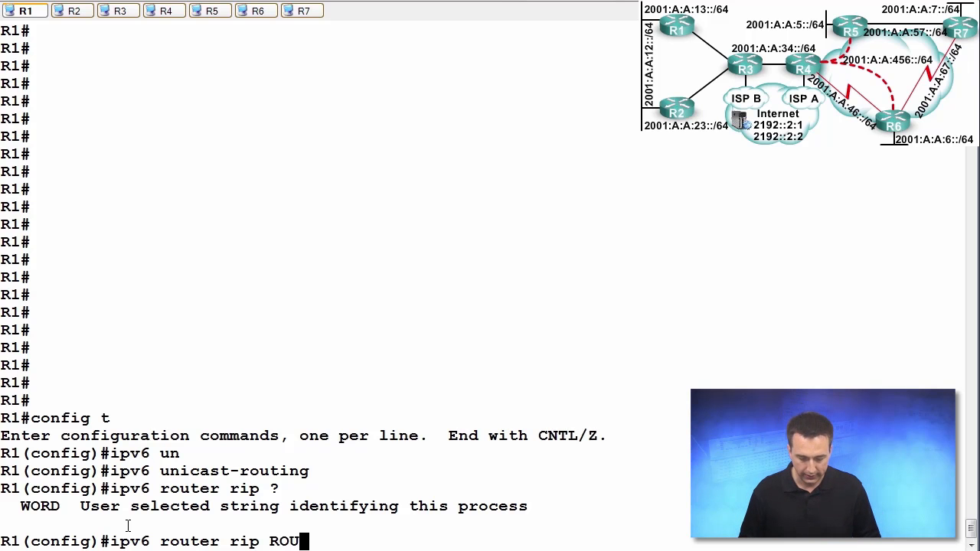
text(TE_RIP)
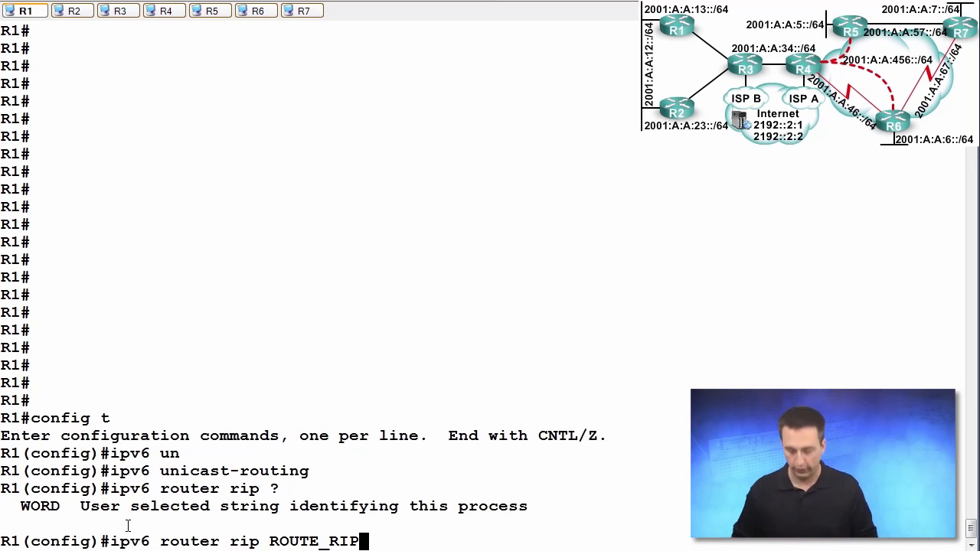
key(Return)
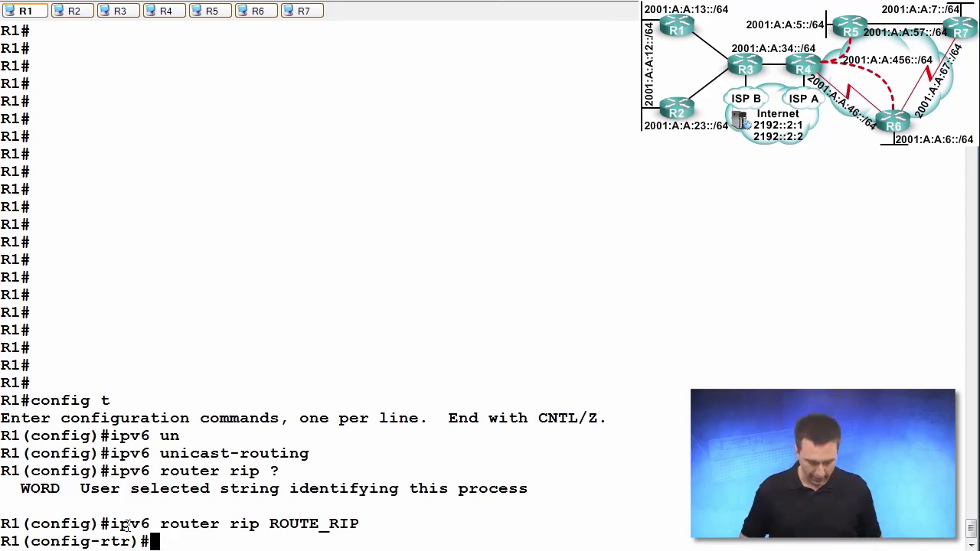
List the RIPng router configuration options with ?, then exit router mode.
text(?)
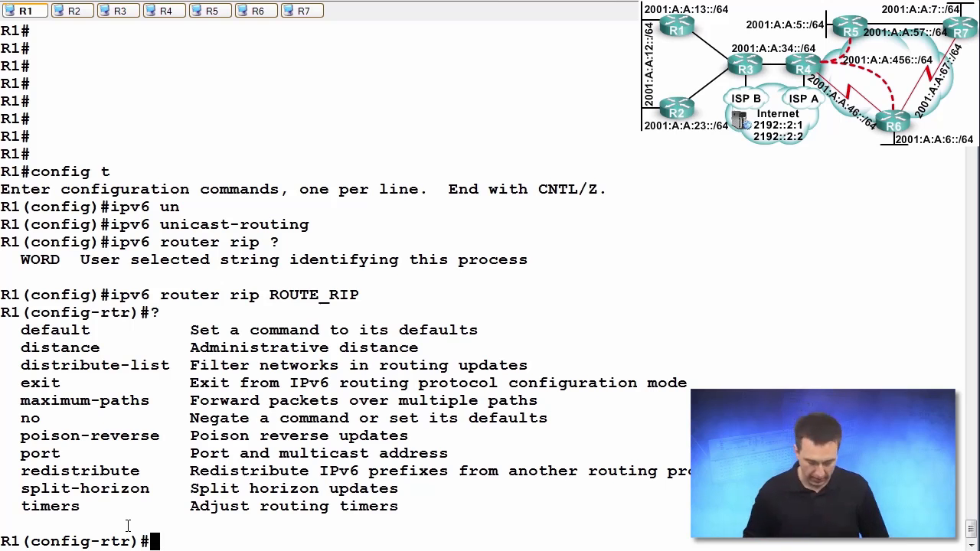
text(exit)
text(int gig 2/0)
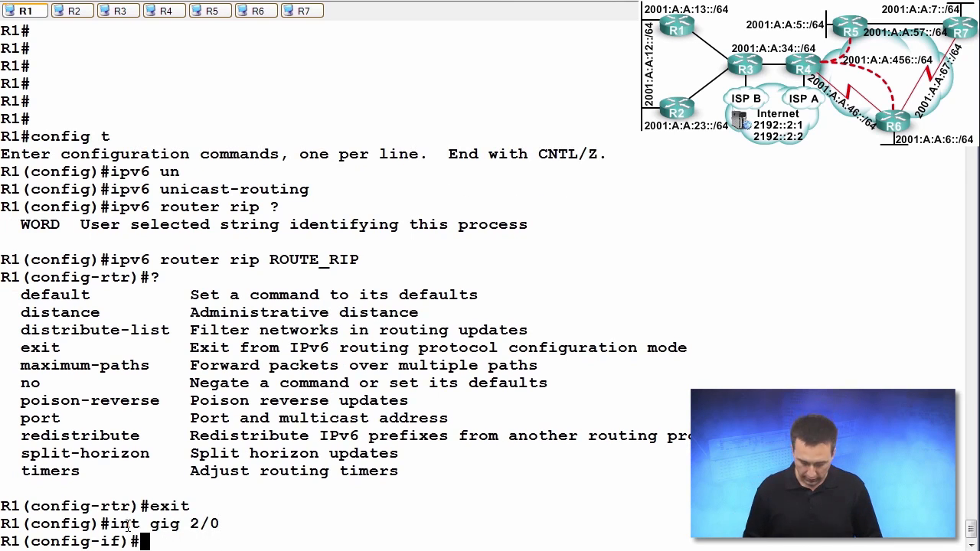
Apply 'ipv6 rip ROUTE_RIP enable' to GigabitEthernet2/0 and subinterface GigabitEthernet1/0.1.
text(ipv6)
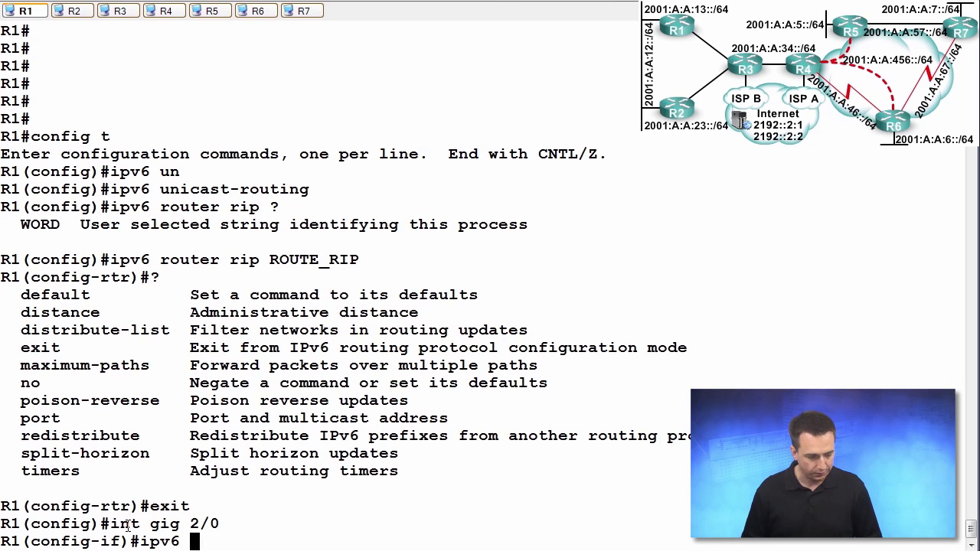
text(rip)
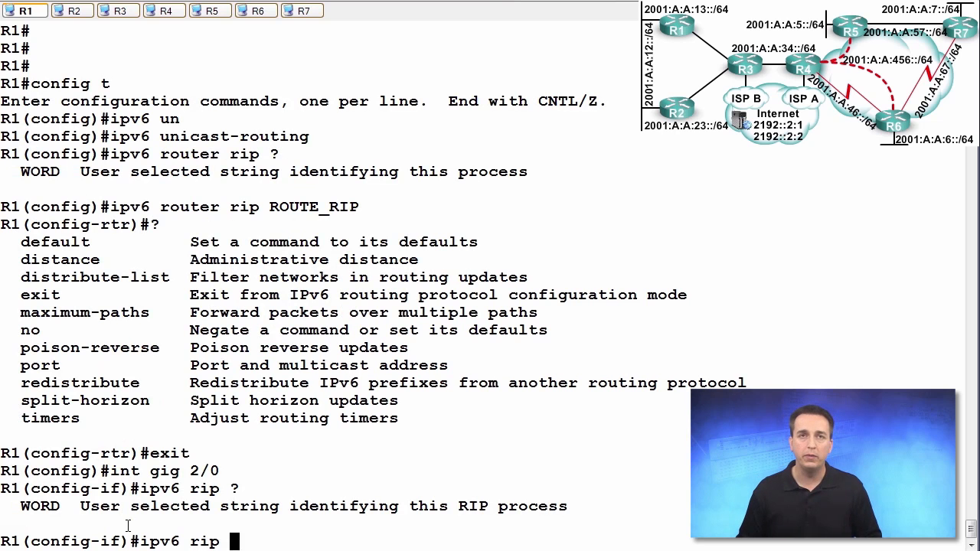
text(ROUE)
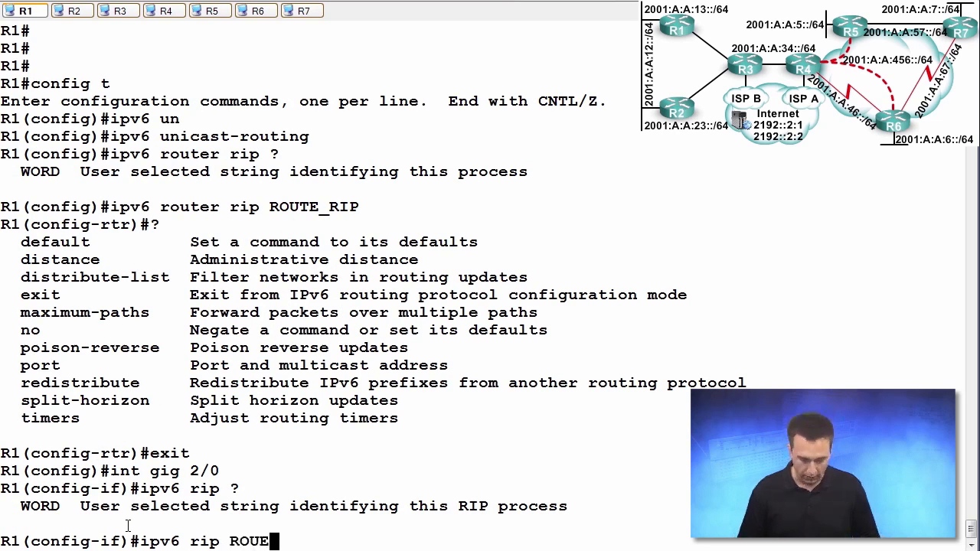
text(E)
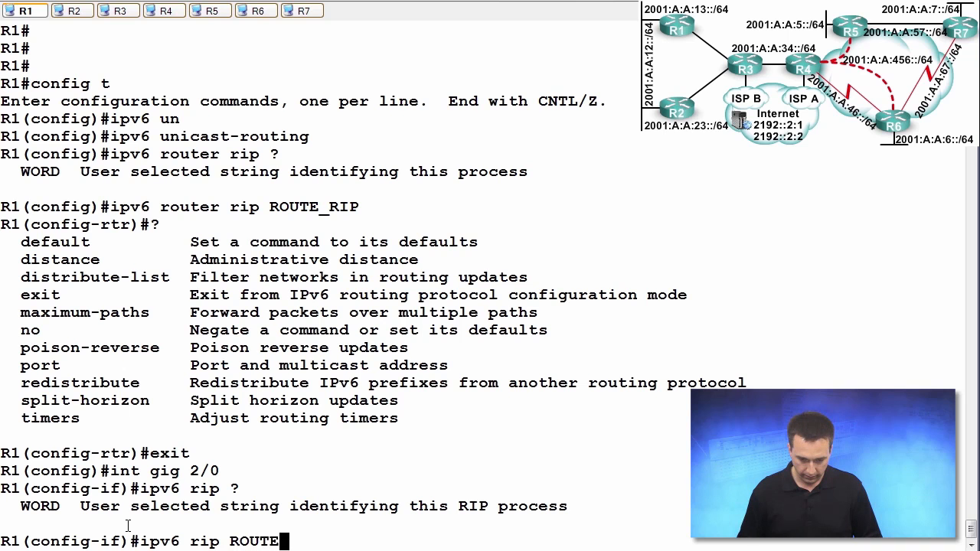
text(_RIP enable)
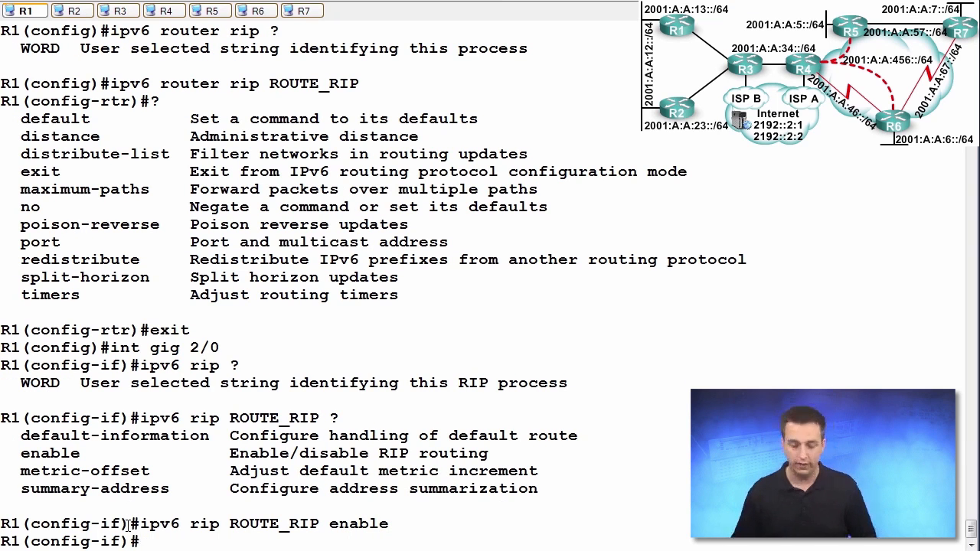
text(int gig 1/0.1)
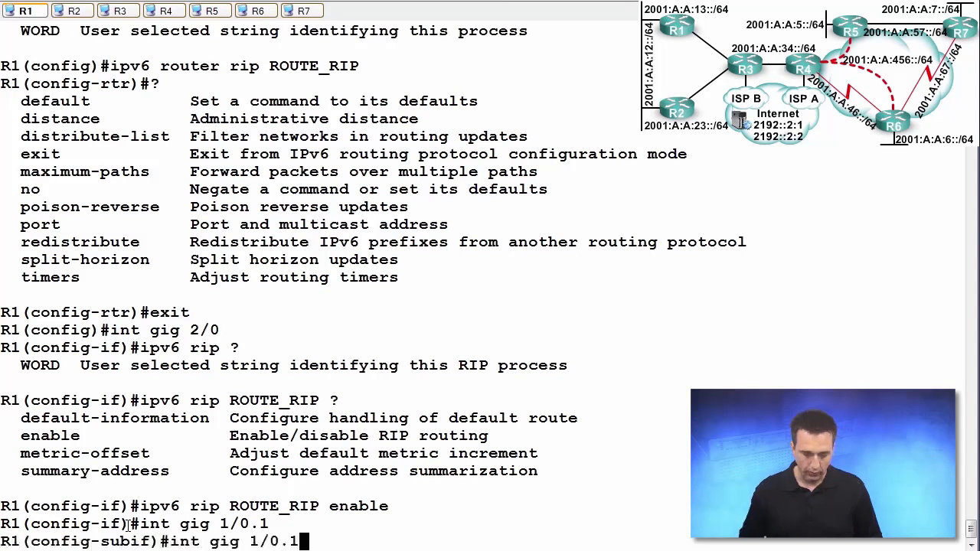
text(ipv6 rip ROUTE_RIP enable)
text(end)
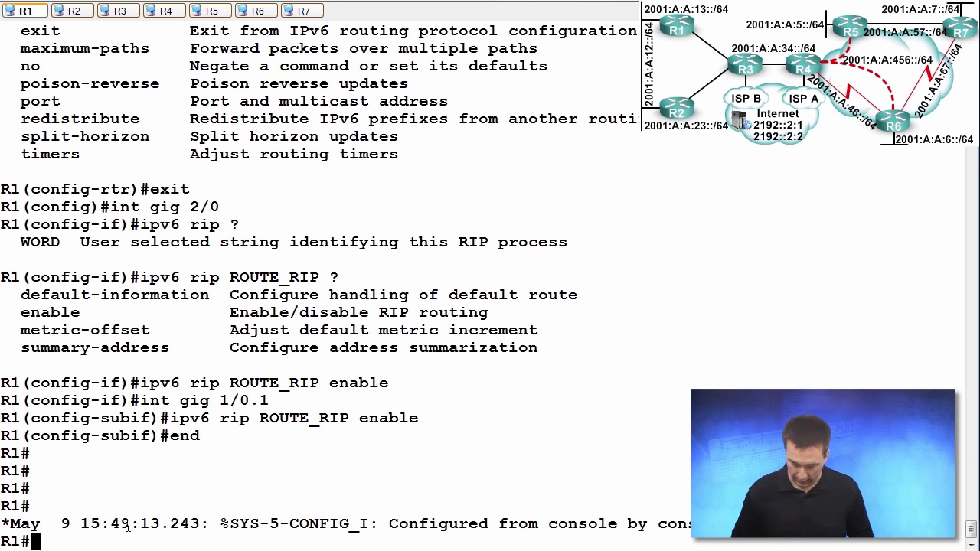
Run 'show ipv6 route' on R1 and highlight the RIP next hop FE80::31.
text(show)
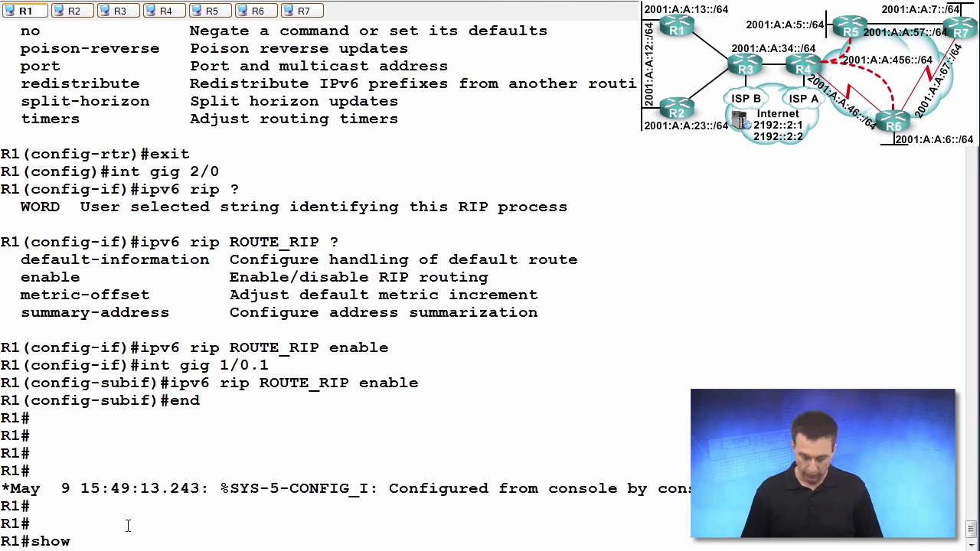
text(ipv6 ro)
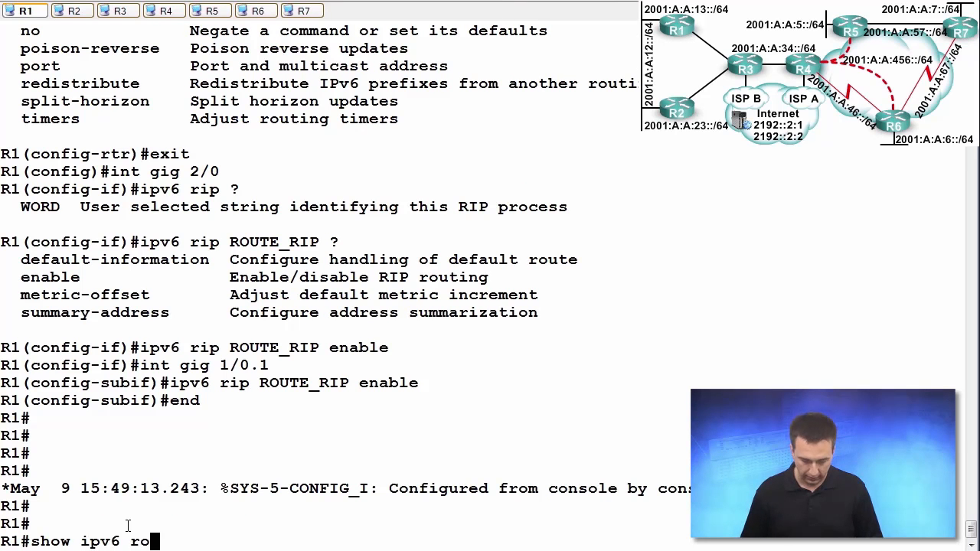
text(ute)
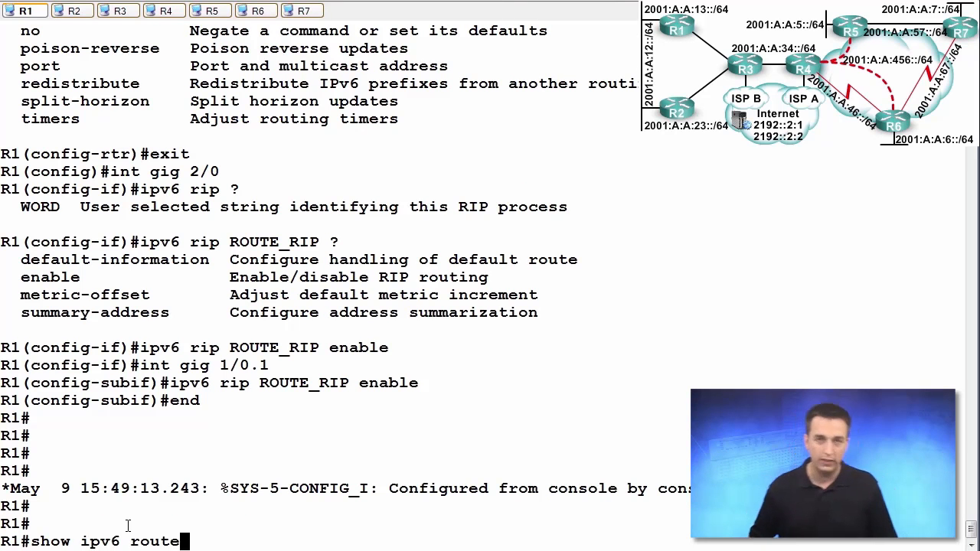
key(Return)
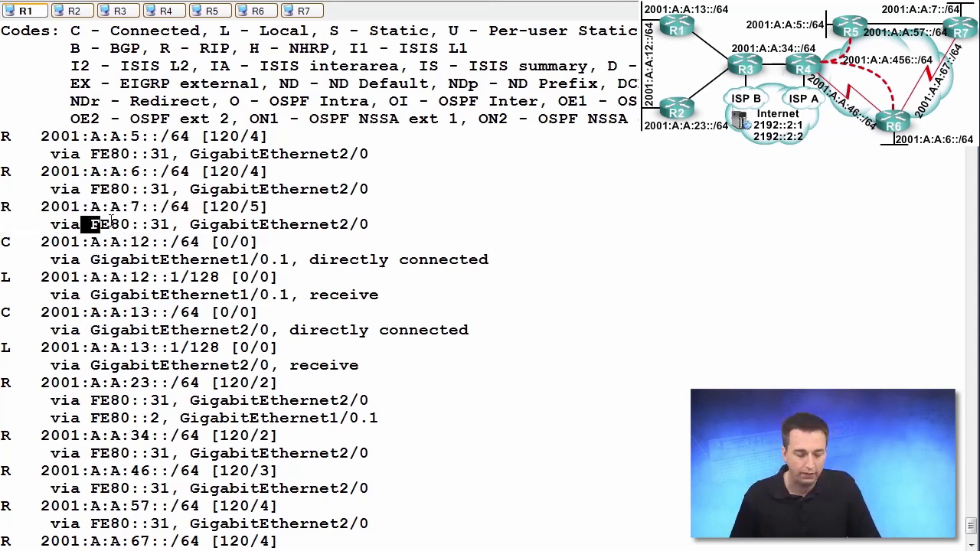
double_click(128, 225)
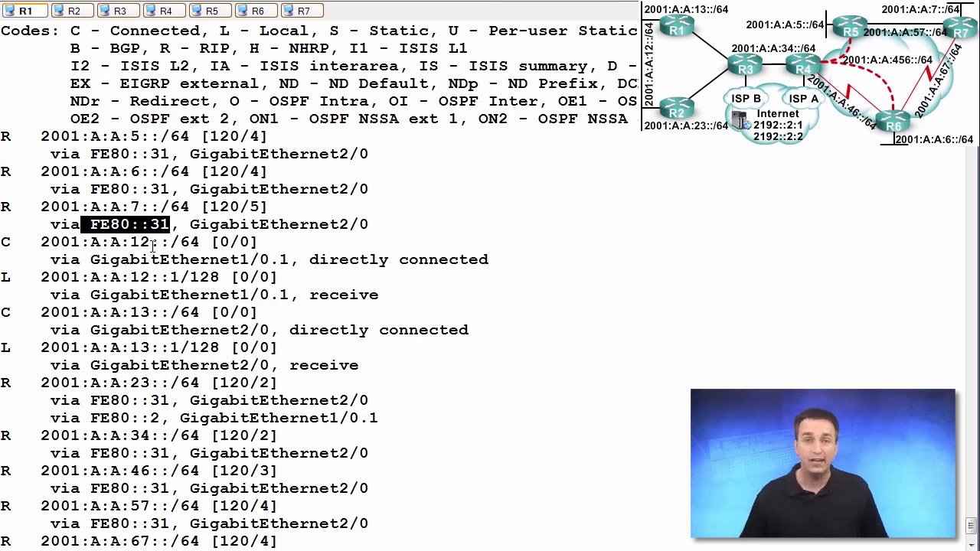
On R3, run 'show ipv6 interface brief' and highlight link-local FE80::31 on GigabitEthernet1/0.
click(117, 10)
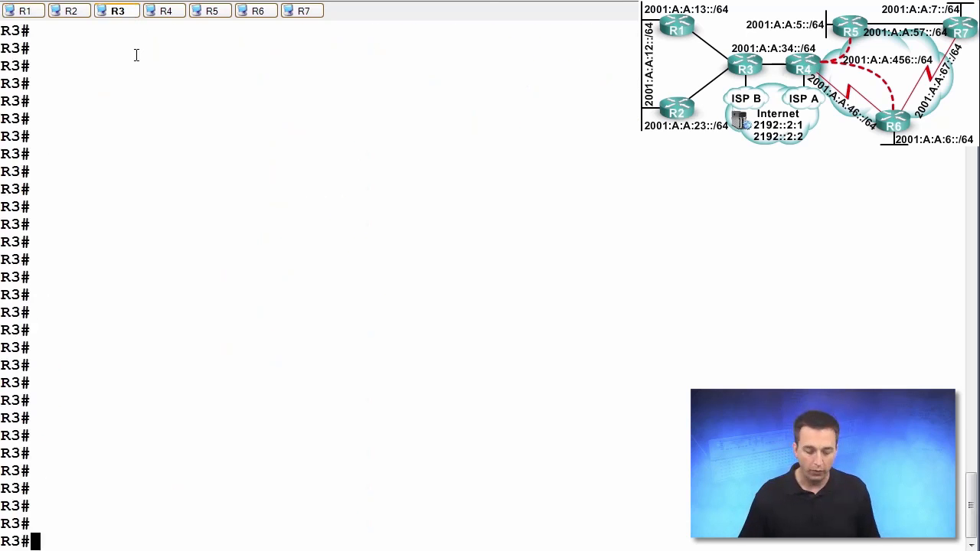
text(show)
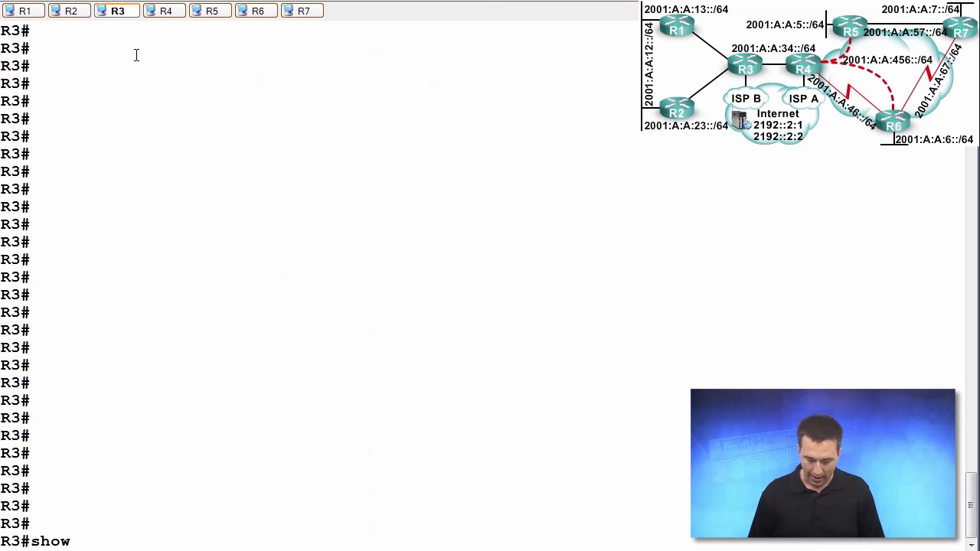
text(ip)
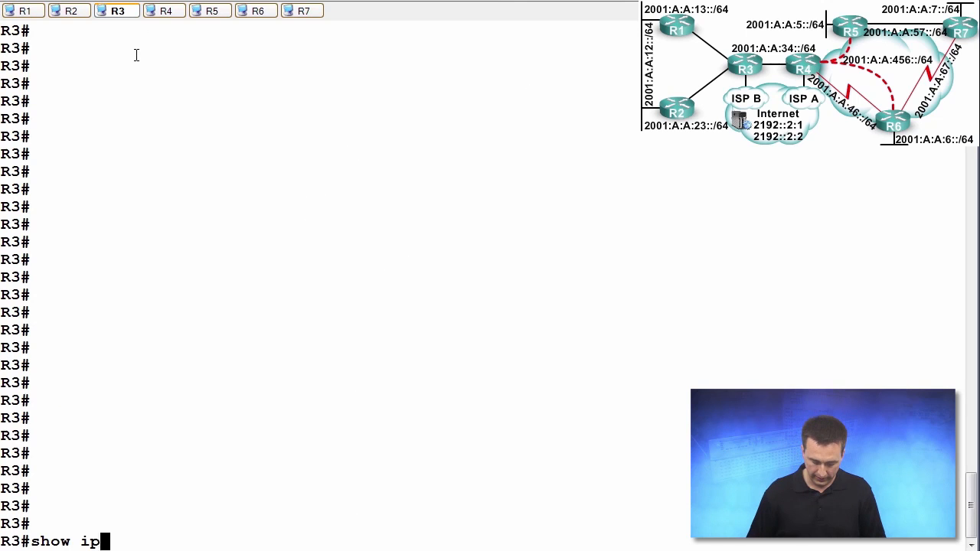
text(v6 interface bri)
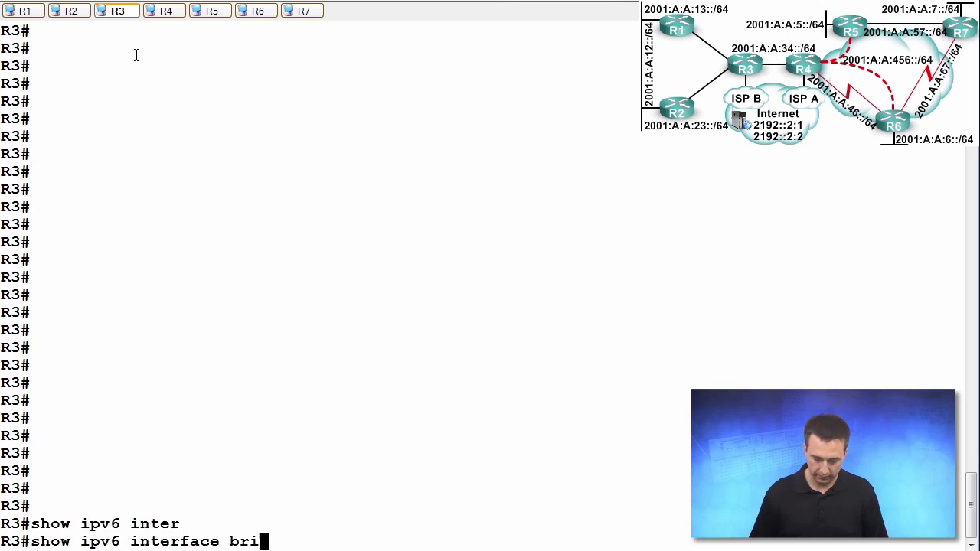
key(Return)
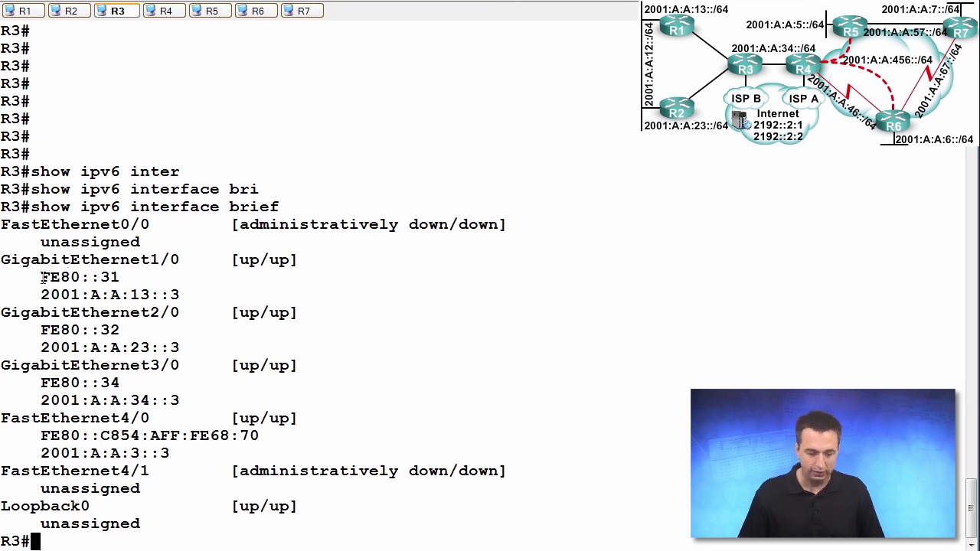
double_click(79, 278)
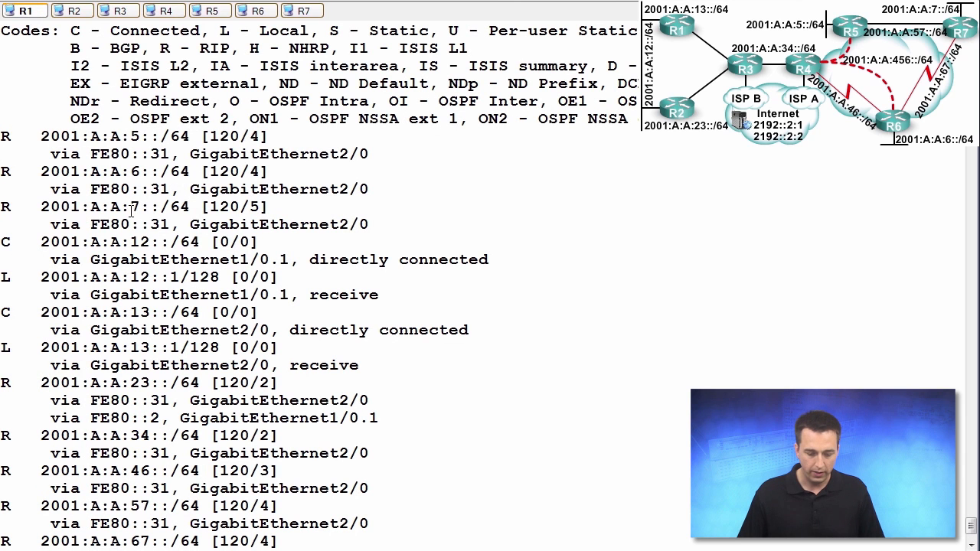
On R1's routing table, highlight next hop FE80::31 and administrative distance 120.
double_click(128, 224)
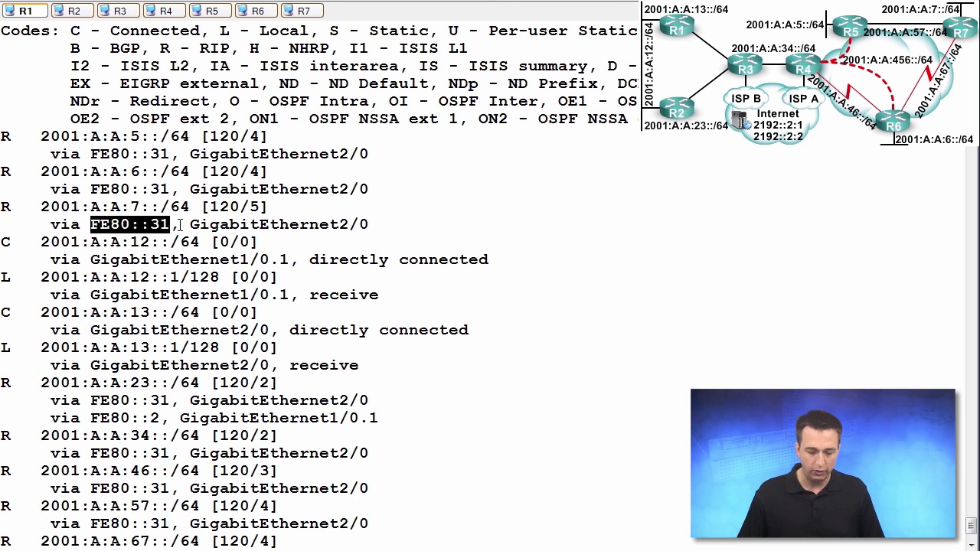
mouse_move(332, 280)
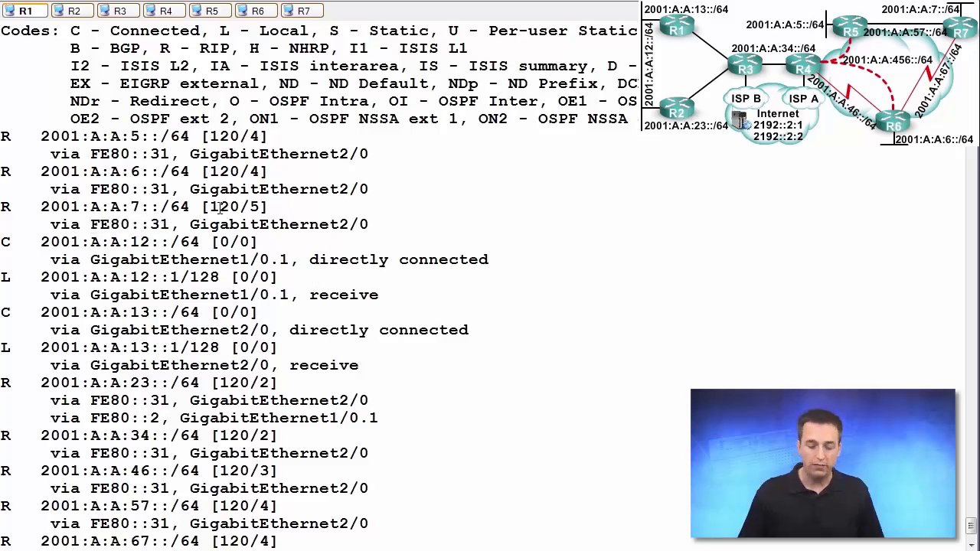
double_click(224, 206)
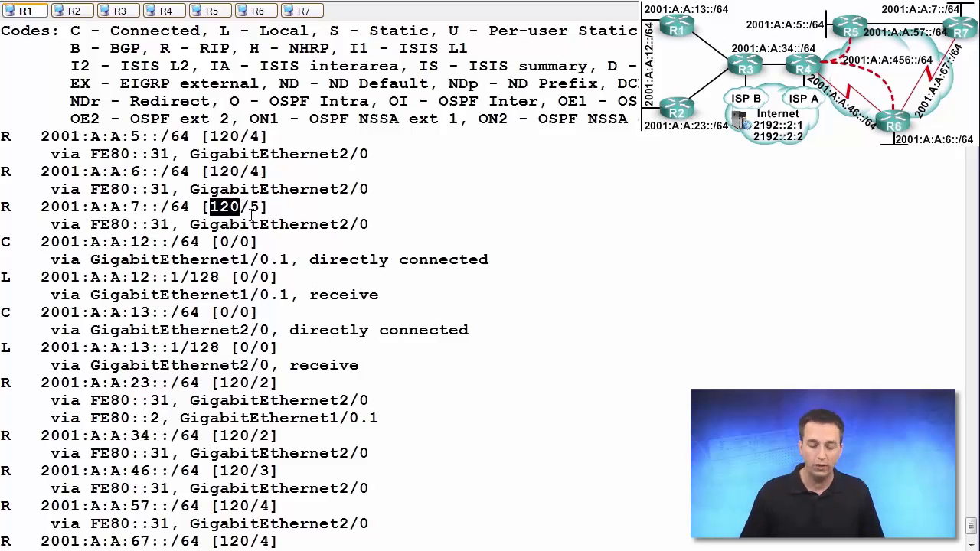